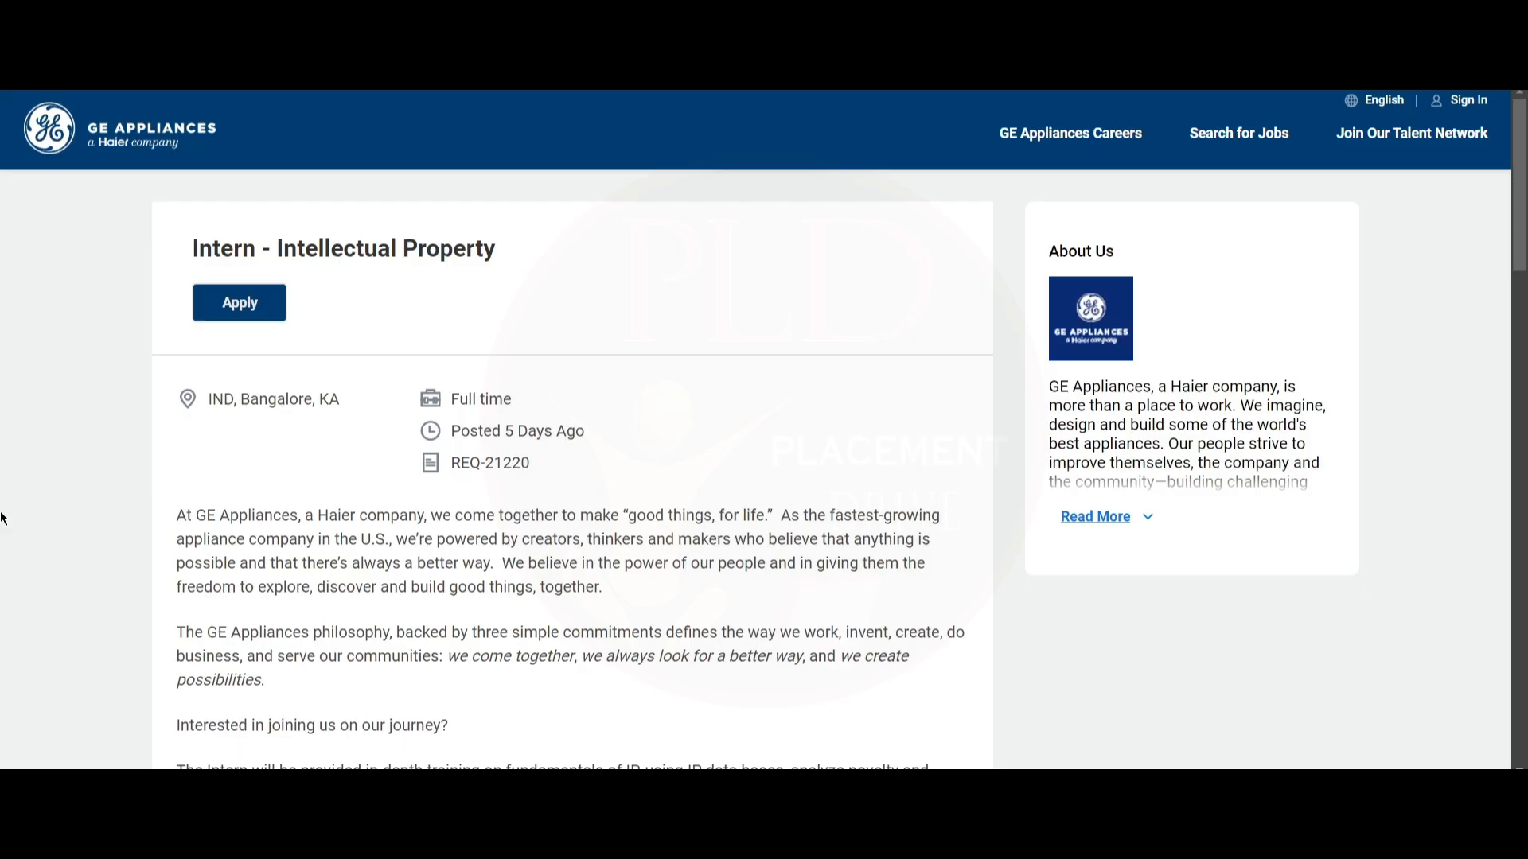
scroll("down", 3)
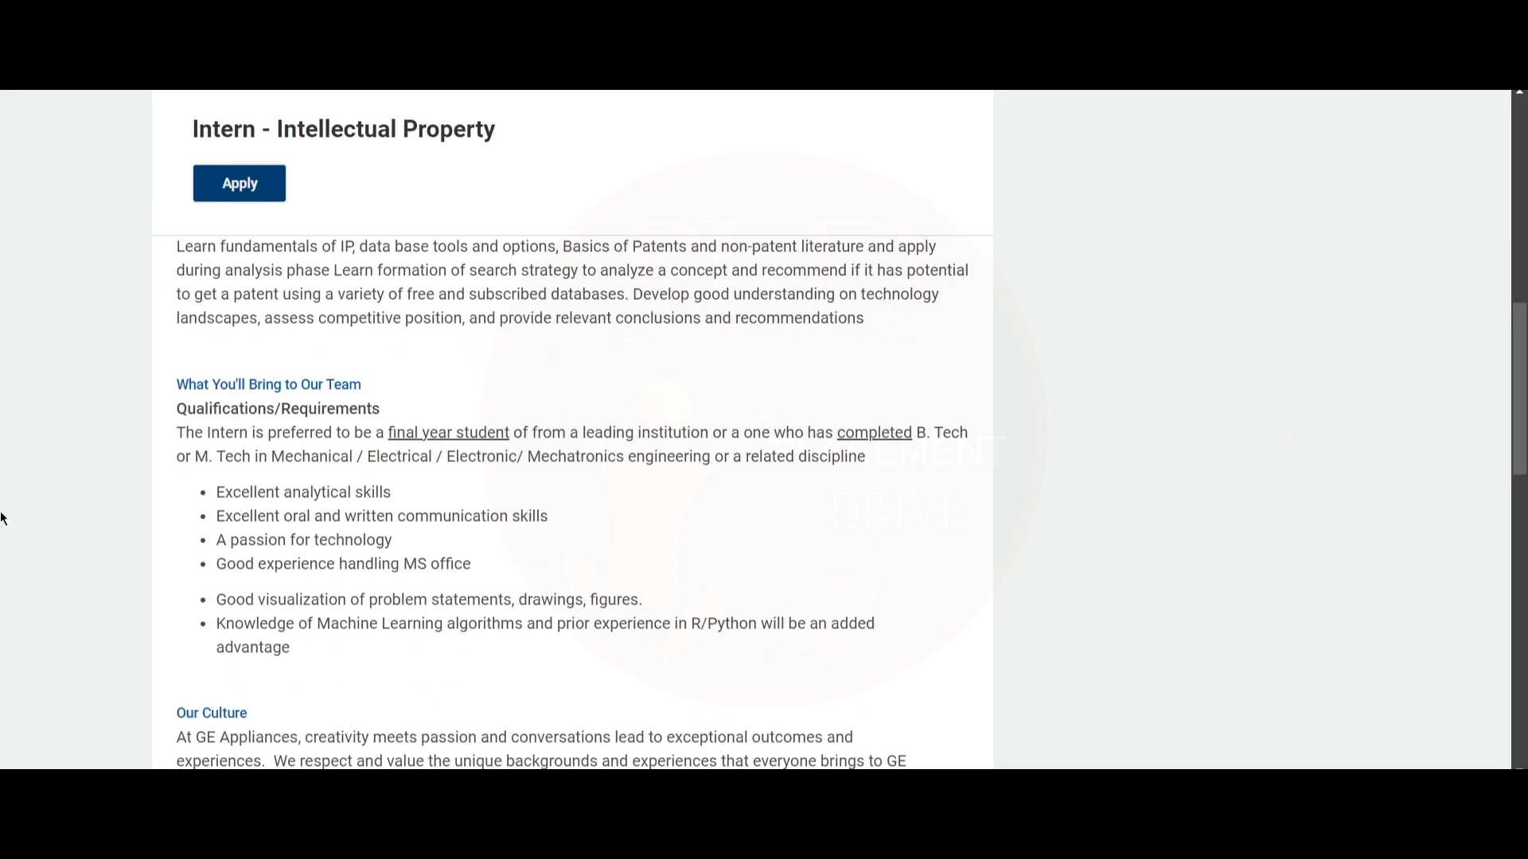